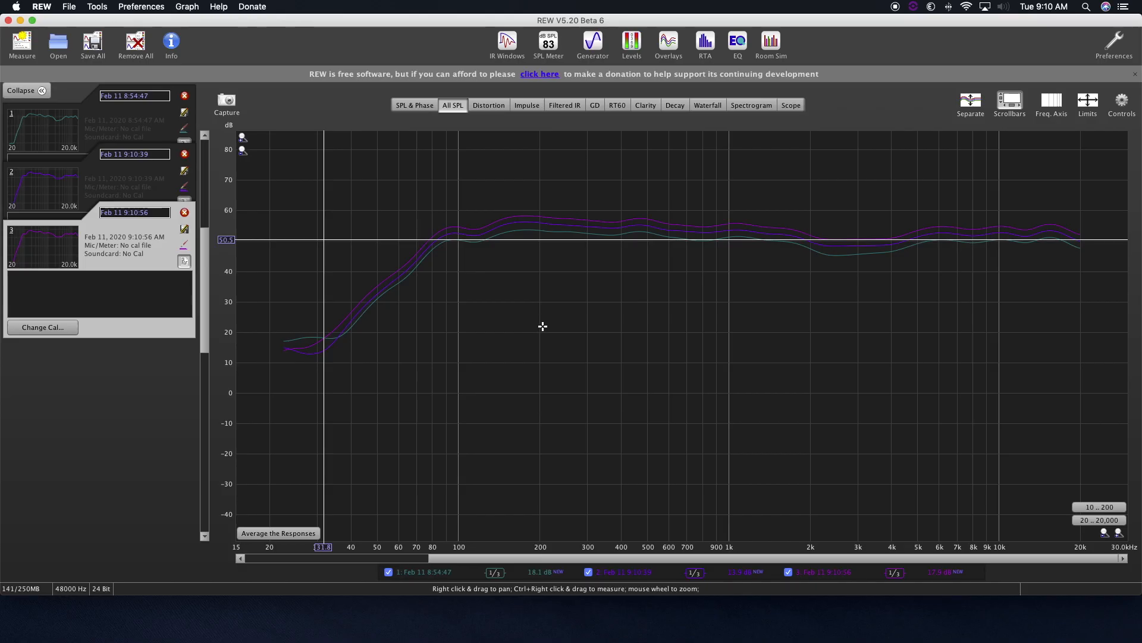
Delete the Feb 11 9:10:56 measurement from the measurements panel.
click(21, 44)
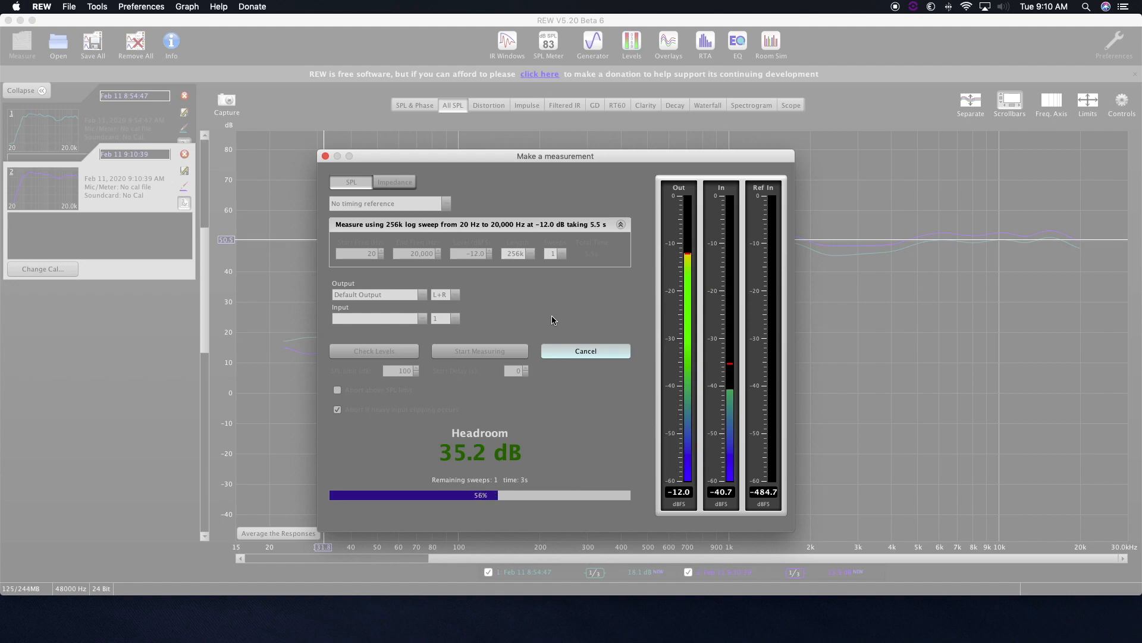